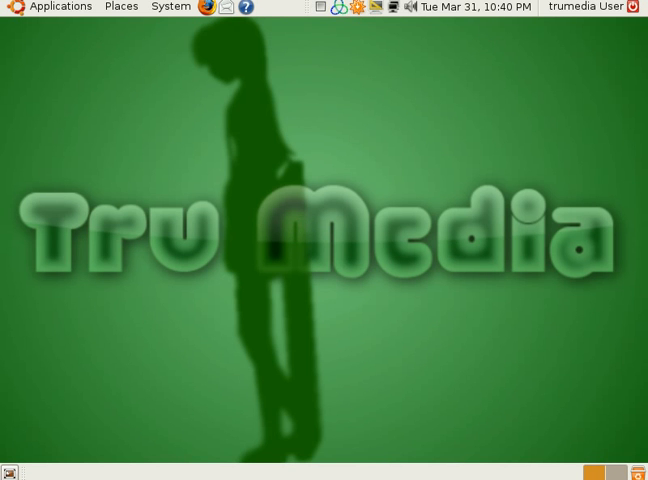
# Step: Launch the GIMP image editor from the Applications > Graphics menu
pyautogui.click(60, 8)
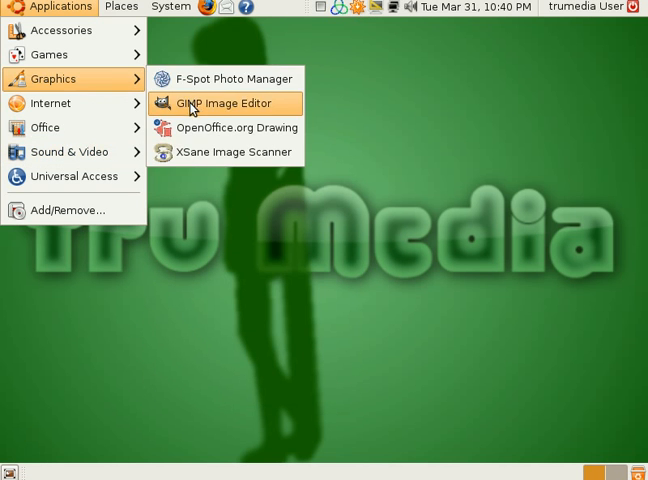
pyautogui.click(222, 104)
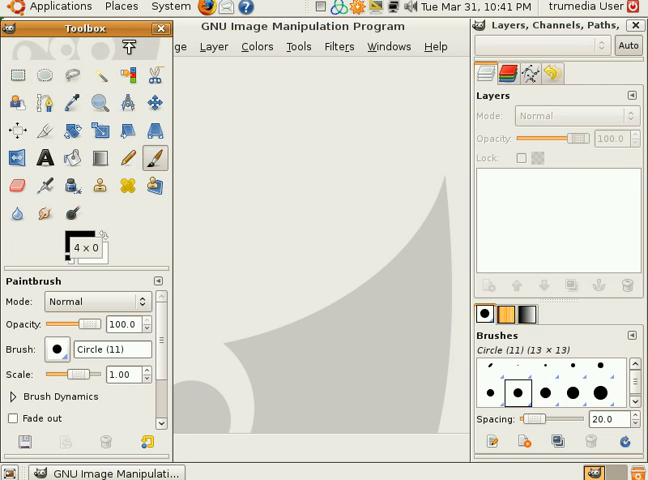
# Step: Create a new blank 300 × 300 pixel image via File > New
pyautogui.moveTo(84, 28); pyautogui.dragTo(84, 68)
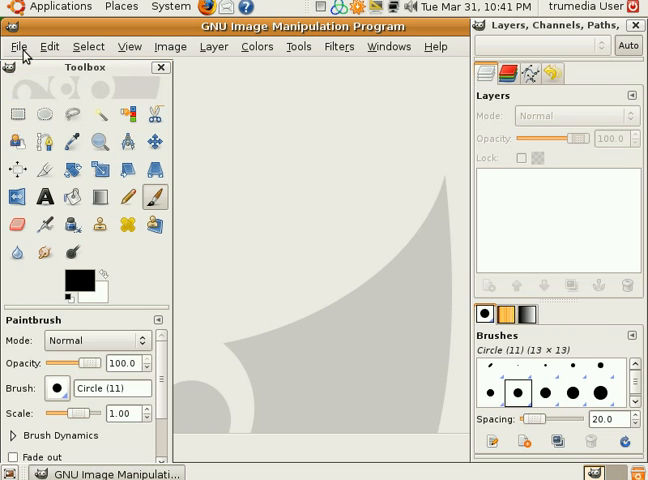
pyautogui.click(16, 46)
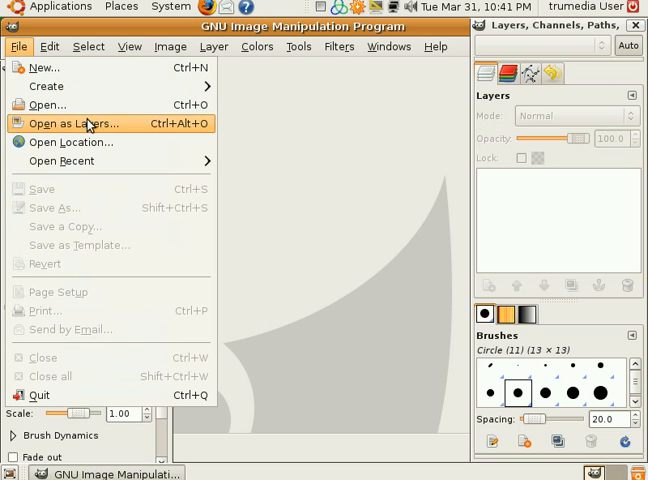
pyautogui.click(44, 68)
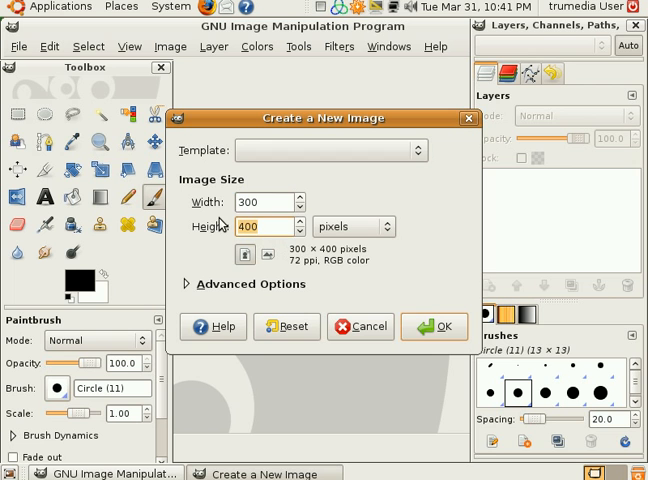
pyautogui.click(444, 328)
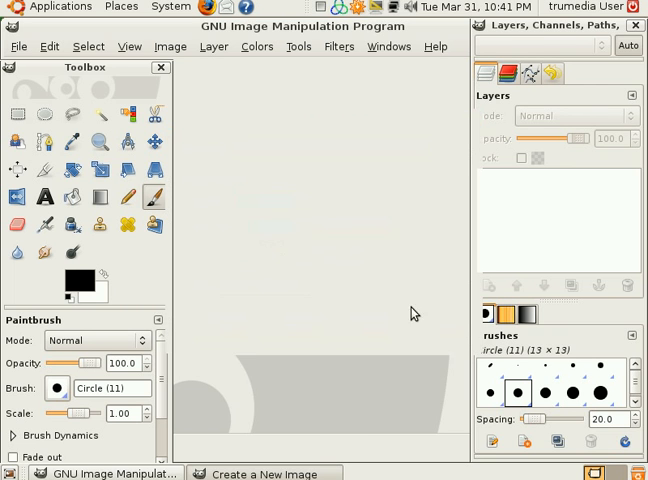
pyautogui.click(278, 472)
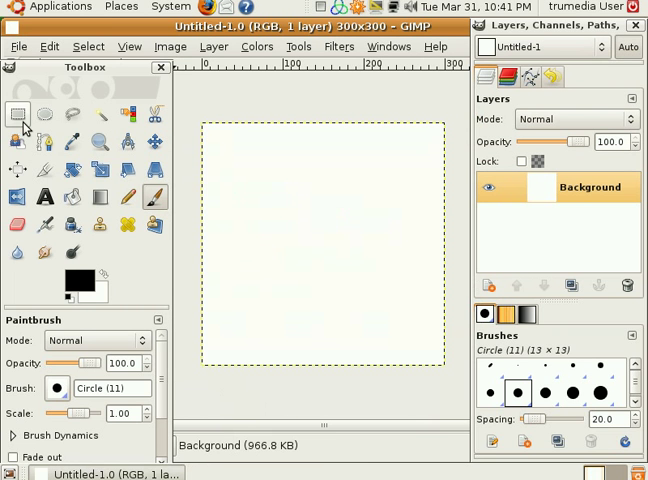
# Step: Make a rounded-corner rectangular selection inset from the canvas edges
pyautogui.click(16, 114)
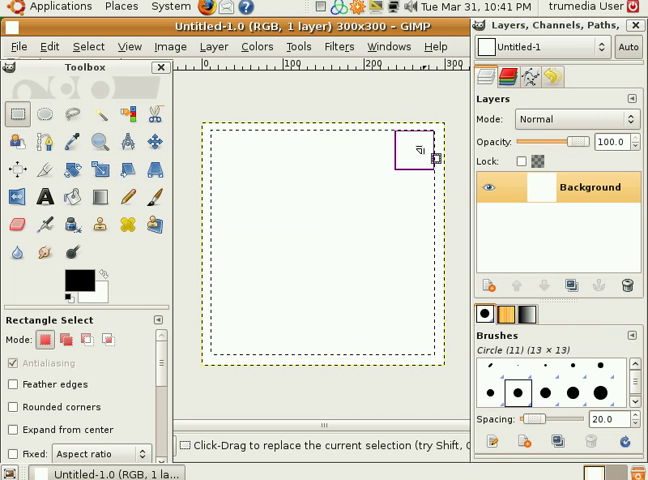
pyautogui.moveTo(410, 156); pyautogui.dragTo(236, 196)
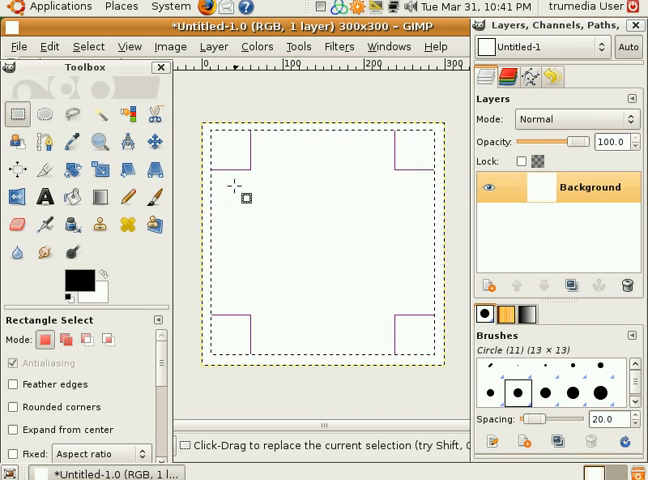
pyautogui.moveTo(296, 200)
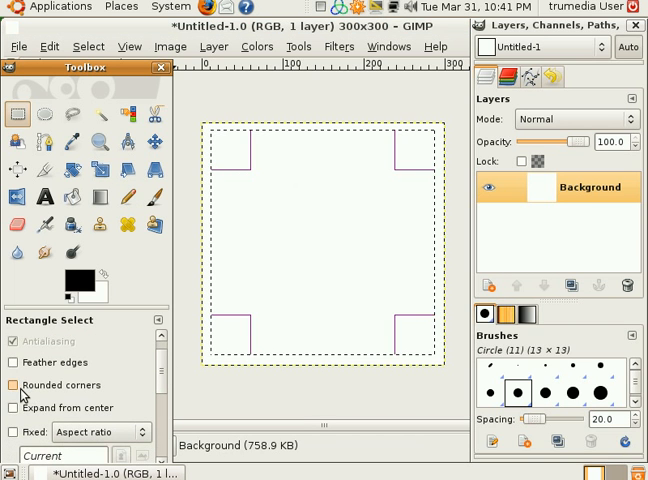
pyautogui.click(16, 384)
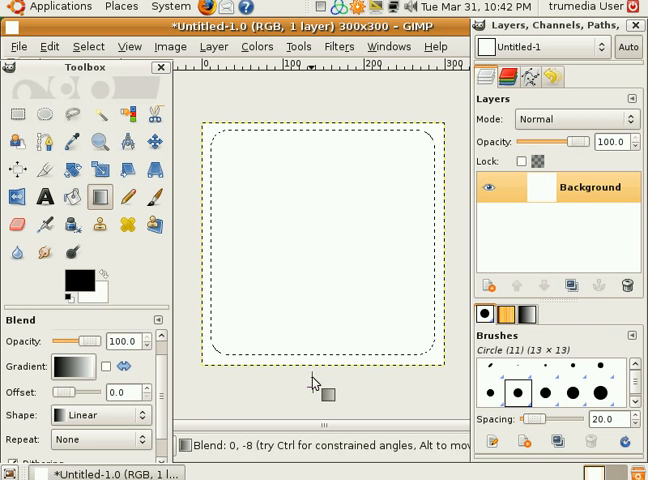
# Step: Fill the selection with a vertical grey-to-black gradient, light at top
pyautogui.moveTo(312, 388); pyautogui.dragTo(312, 96)
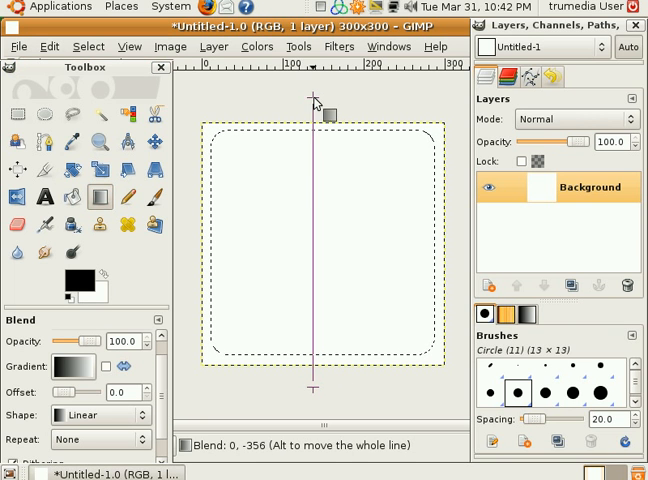
pyautogui.moveTo(312, 96); pyautogui.dragTo(312, 396)
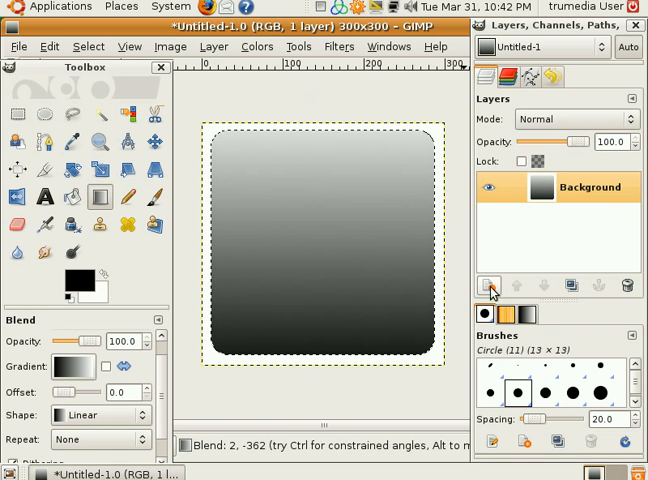
# Step: Add a new transparent layer above the background
pyautogui.click(488, 288)
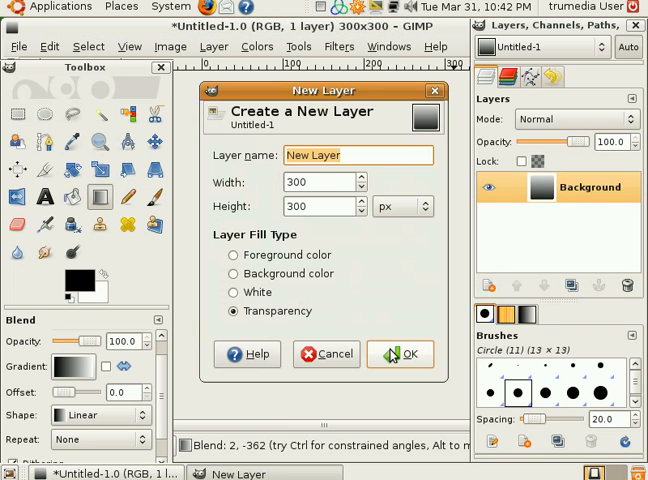
pyautogui.click(400, 354)
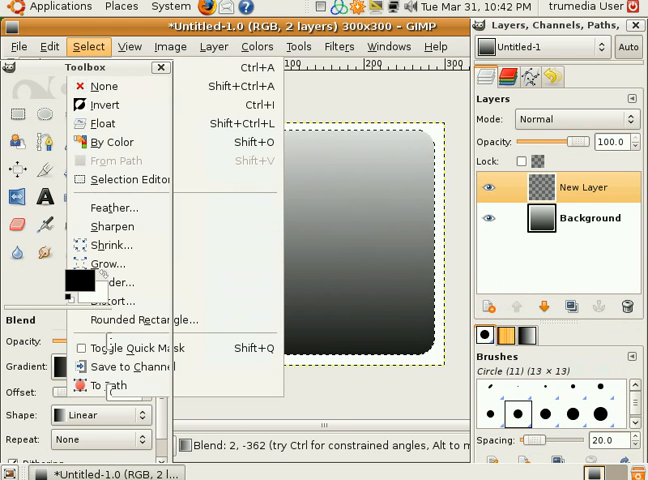
pyautogui.moveTo(112, 226)
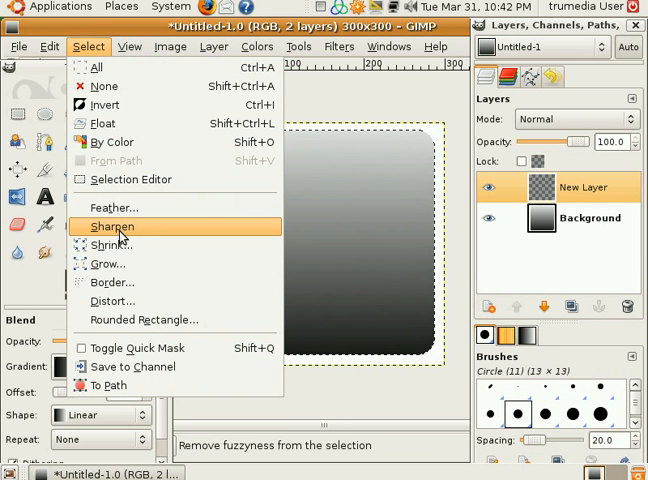
pyautogui.click(110, 244)
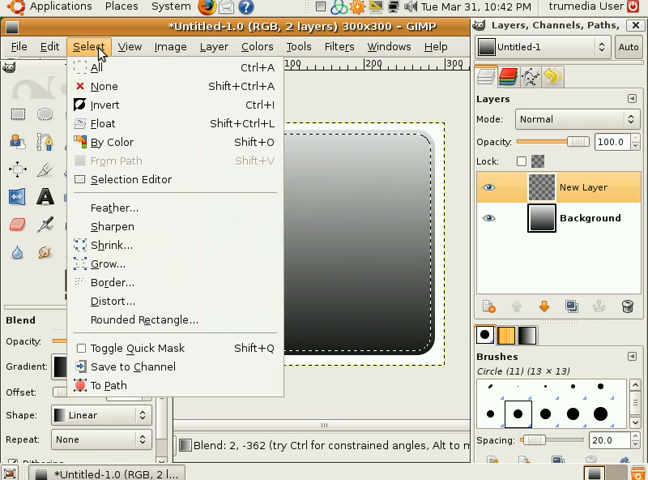
pyautogui.moveTo(112, 208)
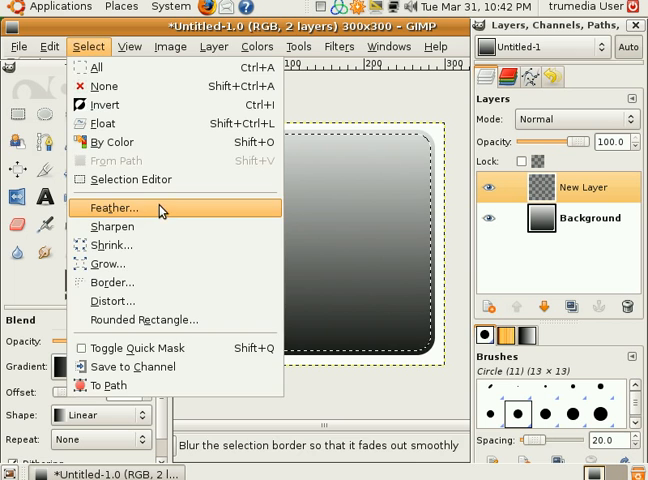
# Step: Feather the selection by 10 px and fill it with a reversed dark-to-light gradient
pyautogui.click(110, 208)
pyautogui.write('10')
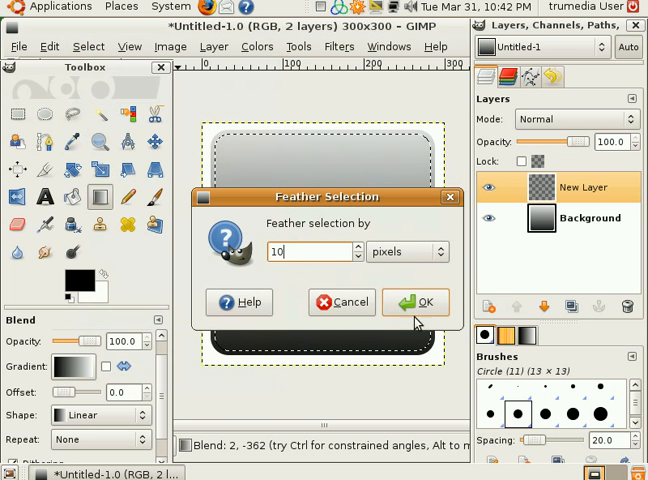
pyautogui.click(416, 302)
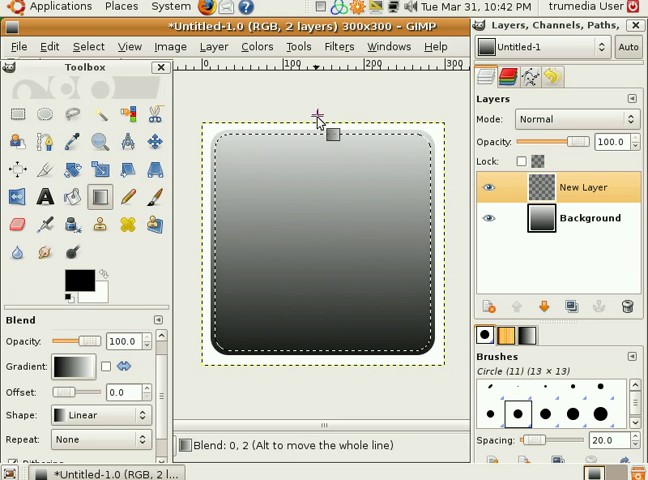
pyautogui.moveTo(332, 132); pyautogui.dragTo(336, 380)
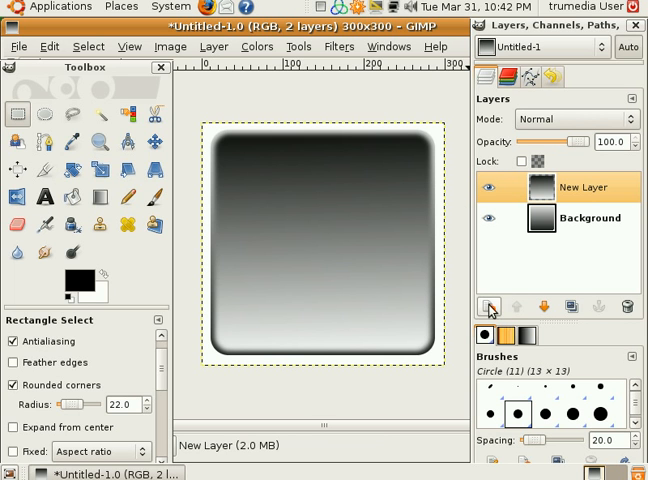
# Step: Add an empty layer and a two-line text layer reading 'GIMP' and '2.6'
pyautogui.click(488, 308)
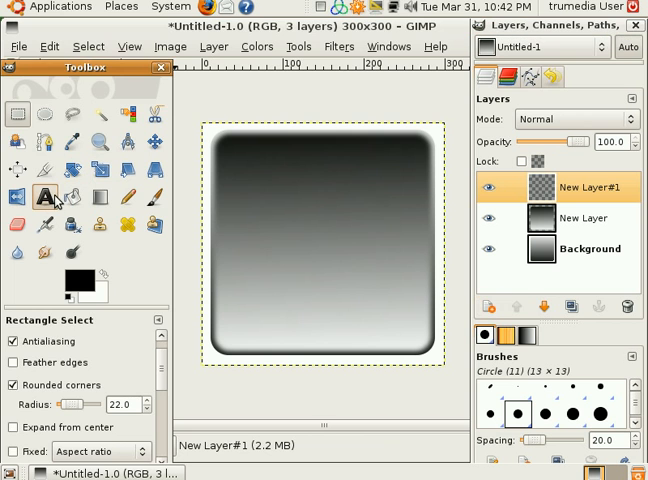
pyautogui.click(44, 196)
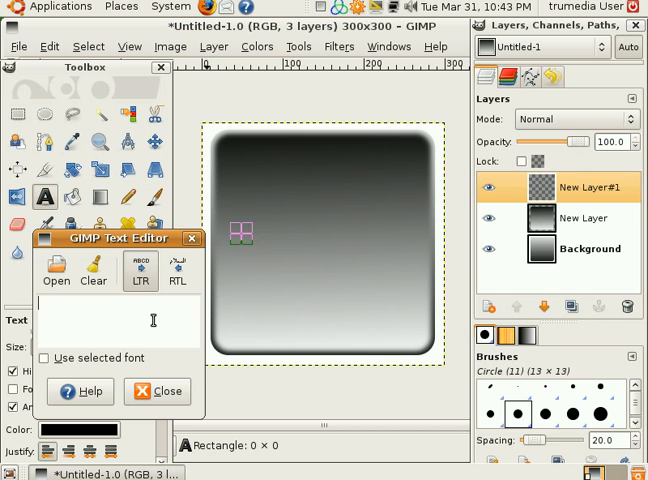
pyautogui.write('GIMP')
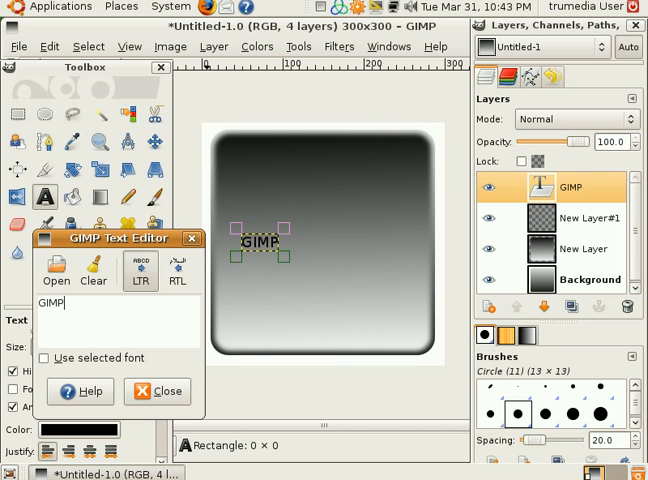
pyautogui.write('2')
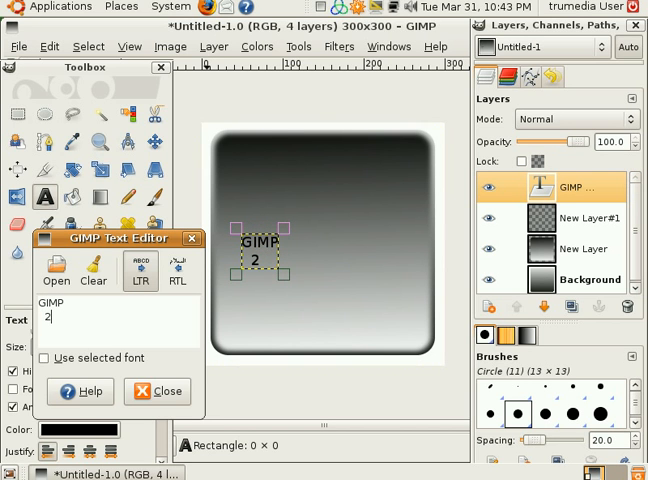
pyautogui.write('.6')
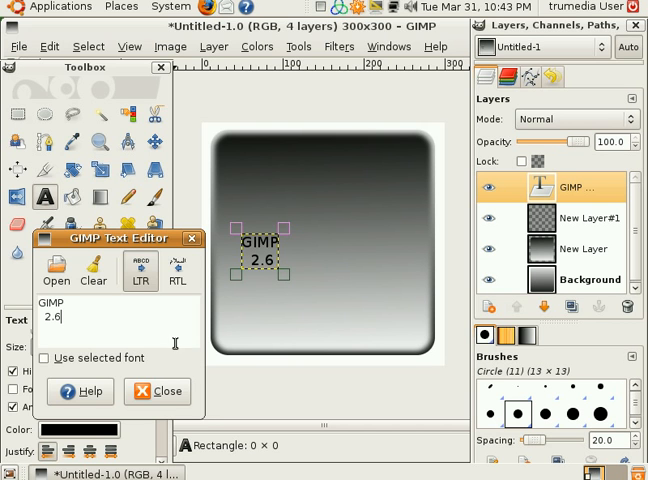
pyautogui.click(156, 392)
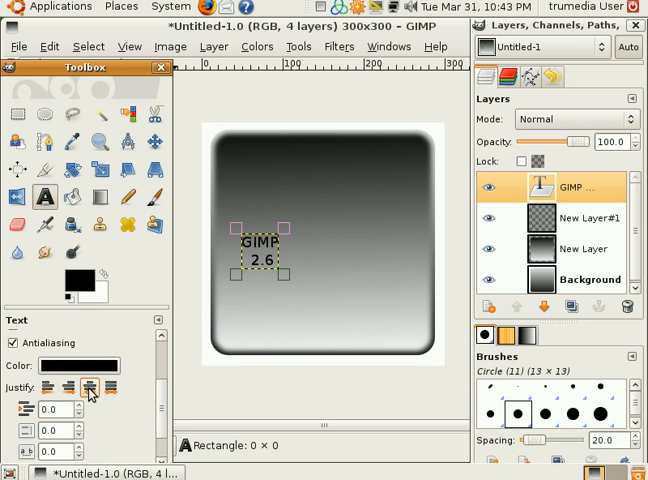
# Step: Restyle the text in a bold sans font enlarged to fill most of the button
pyautogui.click(110, 388)
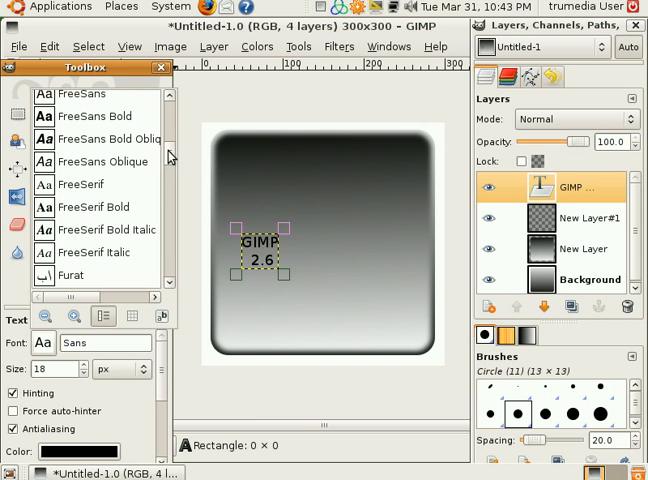
pyautogui.click(96, 116)
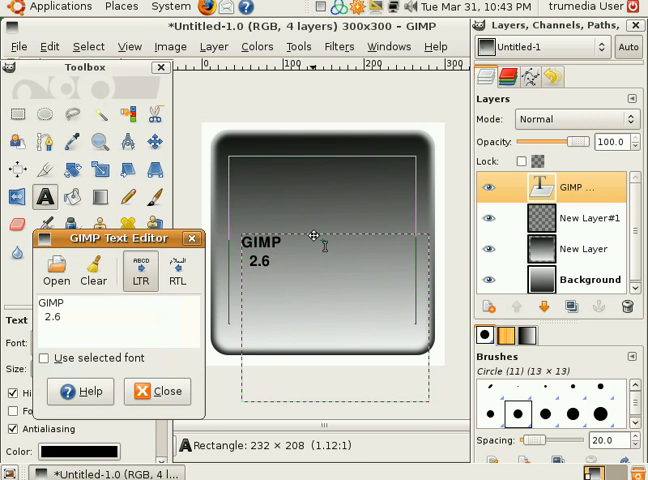
pyautogui.click(156, 392)
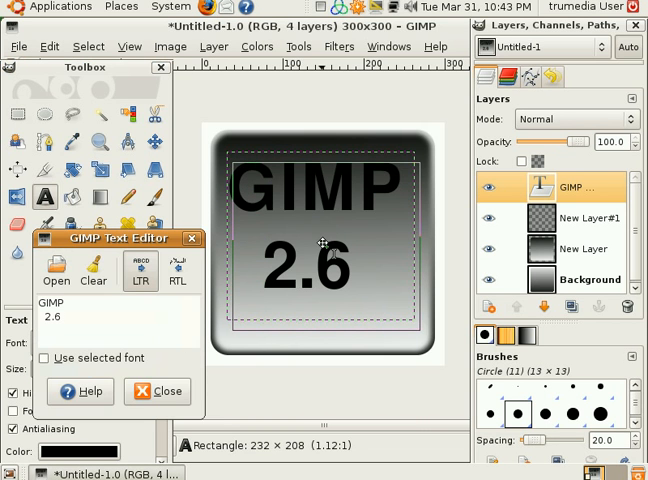
# Step: Convert the GIMP 2.6 text outline to a path and select from it
pyautogui.click(168, 392)
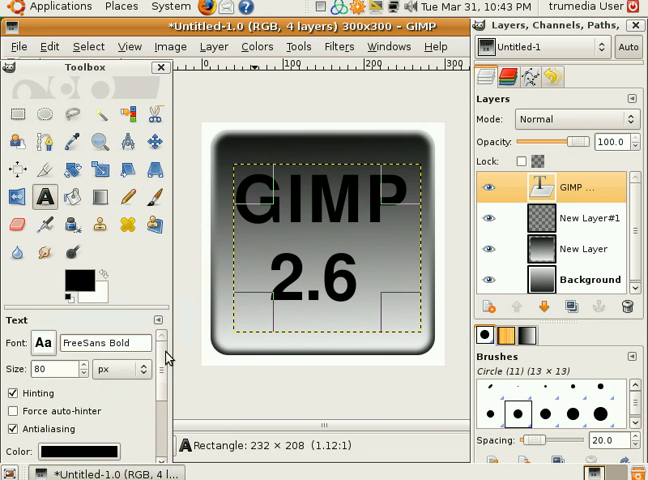
pyautogui.scroll(-3)
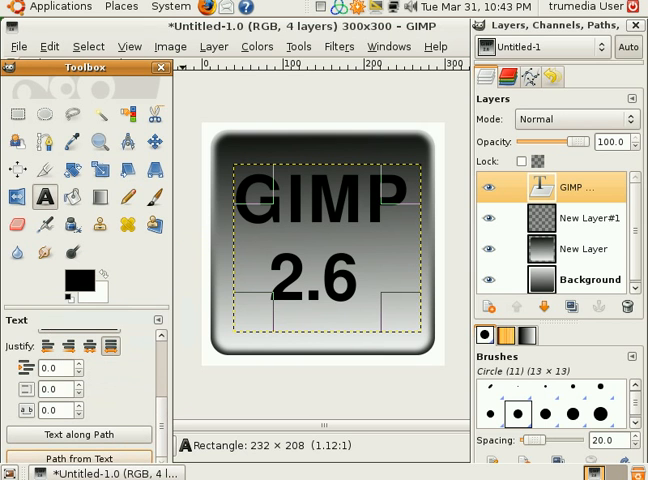
pyautogui.click(628, 308)
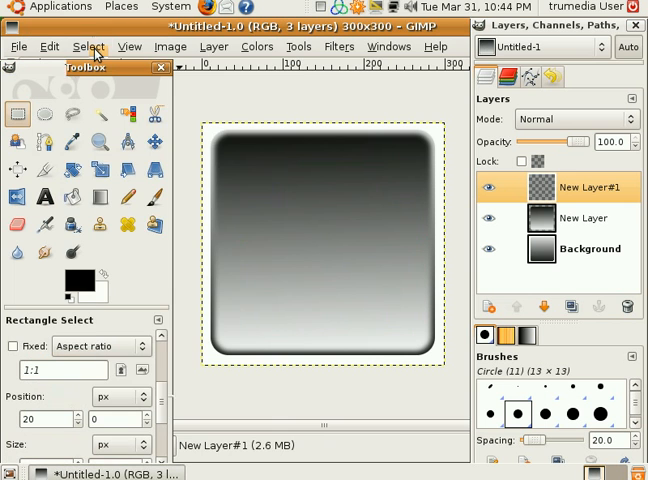
pyautogui.click(88, 46)
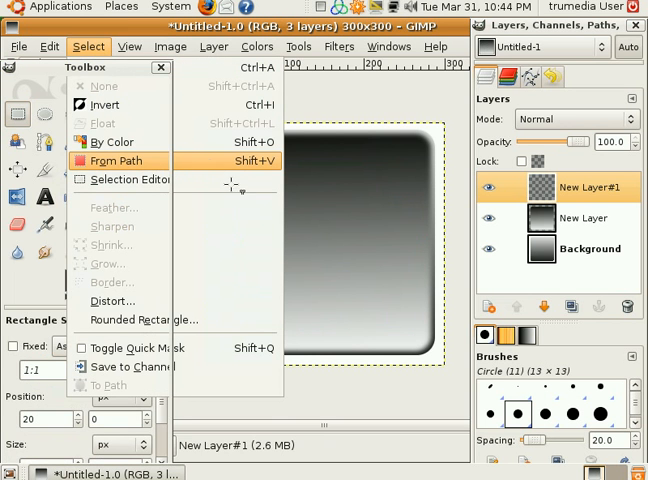
pyautogui.moveTo(304, 196)
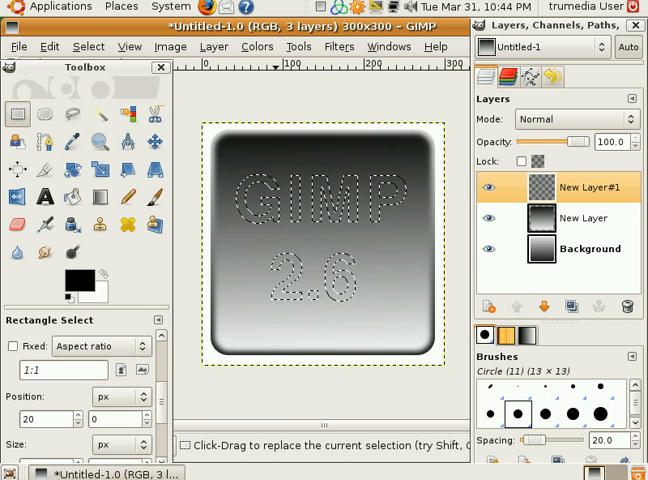
# Step: Fill the lettering selection with a gradient and nudge it slightly on the button
pyautogui.click(100, 196)
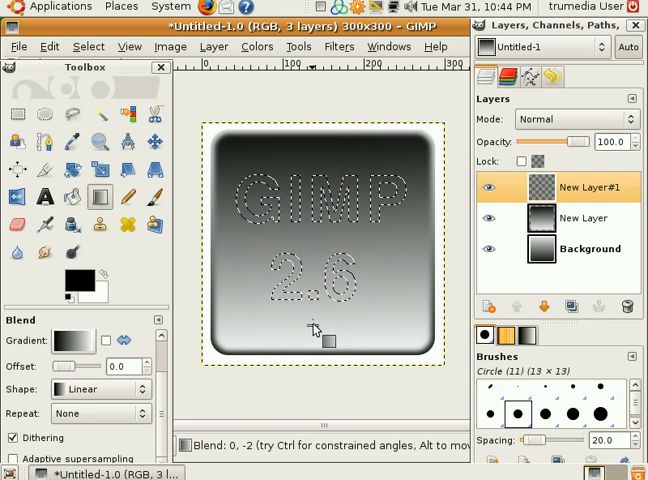
pyautogui.moveTo(316, 330); pyautogui.dragTo(304, 150)
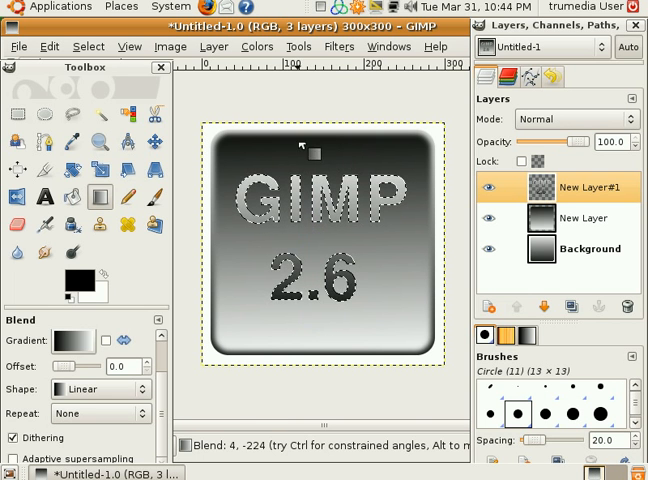
pyautogui.click(14, 114)
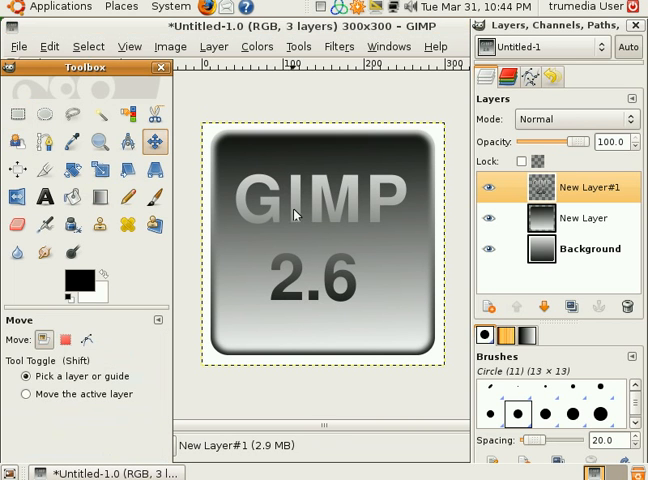
pyautogui.moveTo(300, 210); pyautogui.dragTo(308, 220)
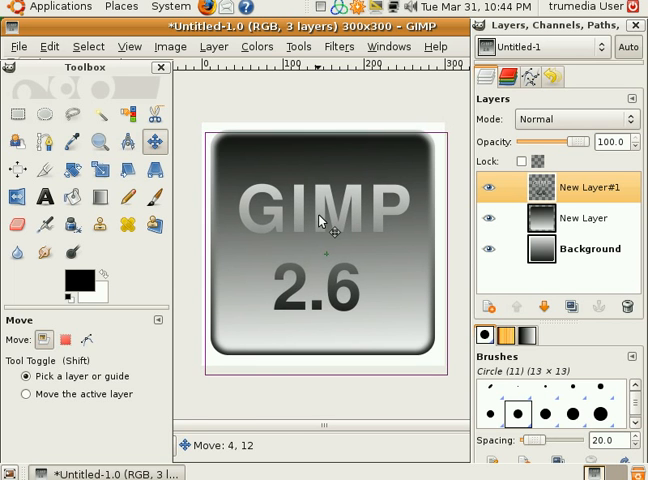
# Step: On a new layer, fill the path-based lettering selection with black and lower it below the text
pyautogui.click(488, 308)
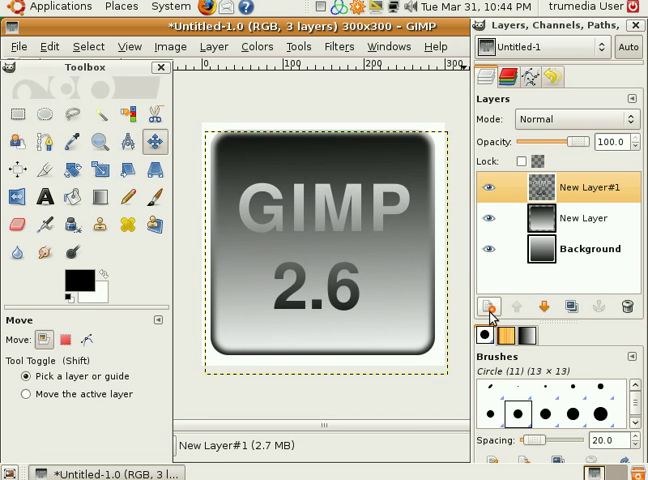
pyautogui.click(488, 308)
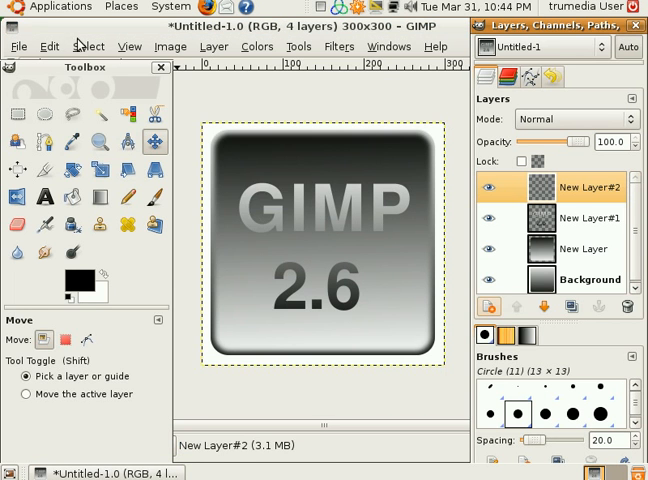
pyautogui.click(88, 46)
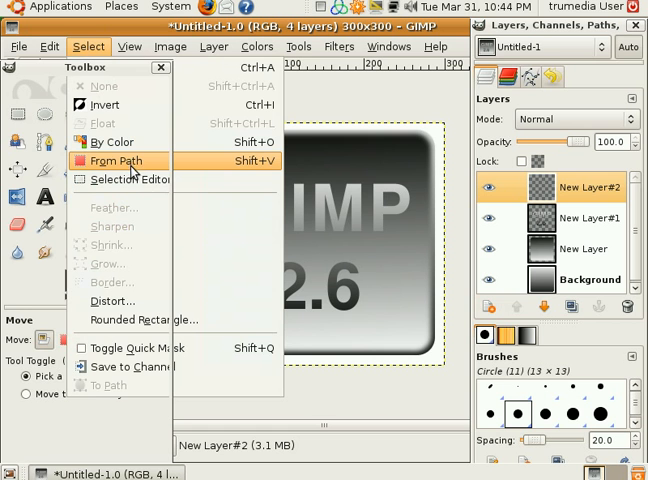
pyautogui.moveTo(136, 172)
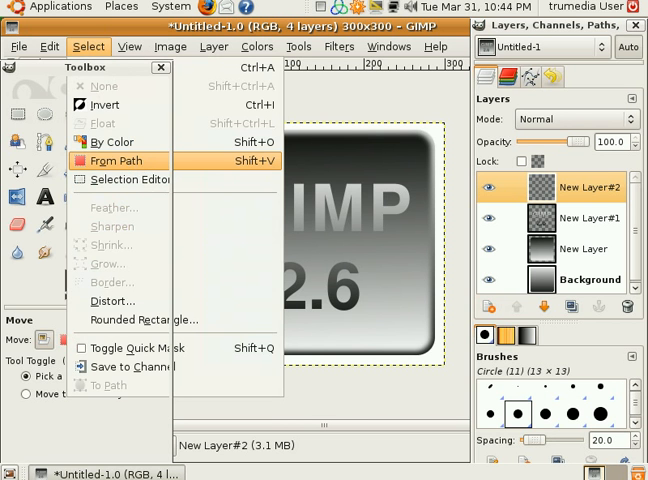
pyautogui.click(116, 160)
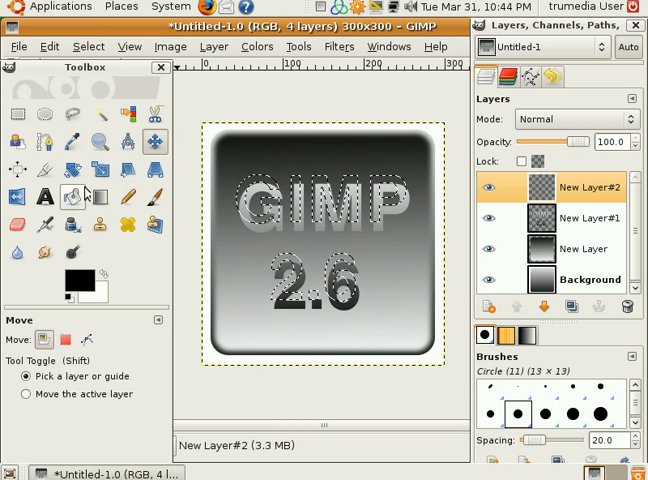
pyautogui.click(70, 196)
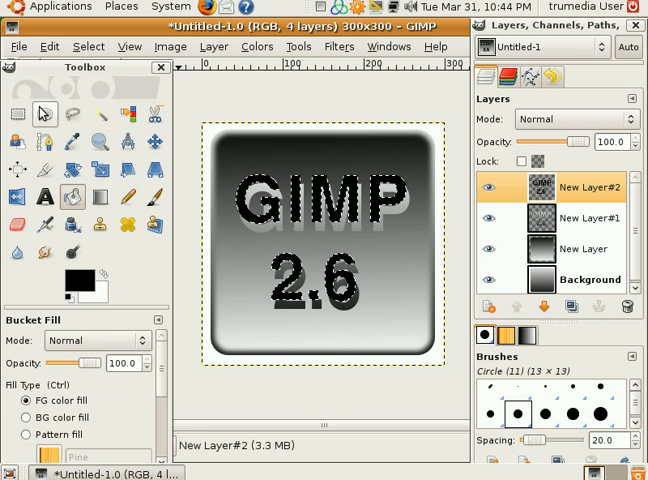
pyautogui.click(16, 112)
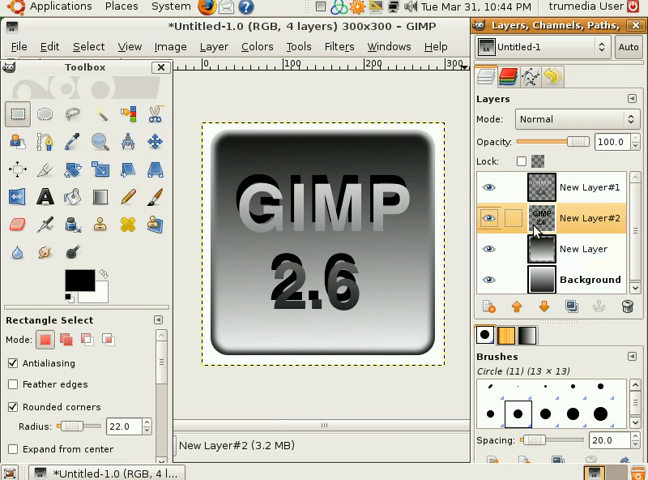
# Step: Gaussian-blur the black lettering and offset it down-right as a drop shadow
pyautogui.click(300, 46)
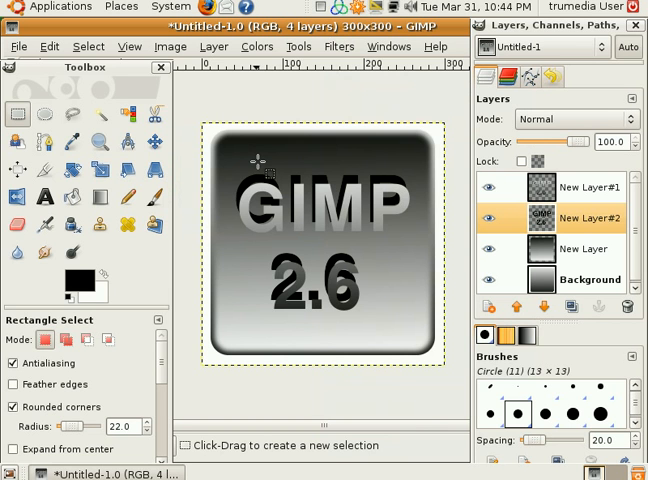
pyautogui.moveTo(272, 164)
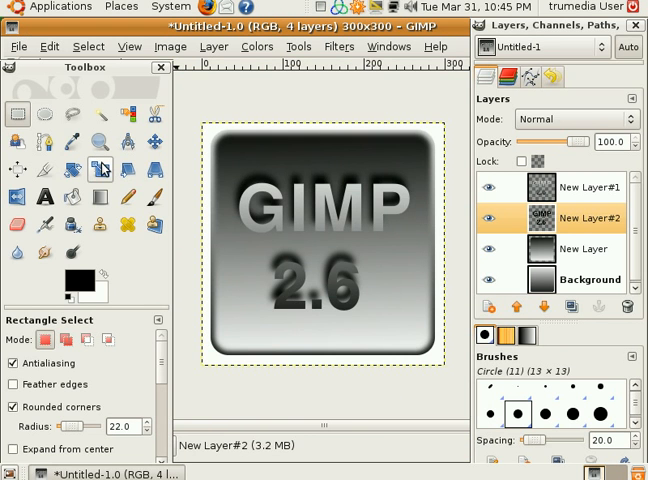
pyautogui.click(156, 140)
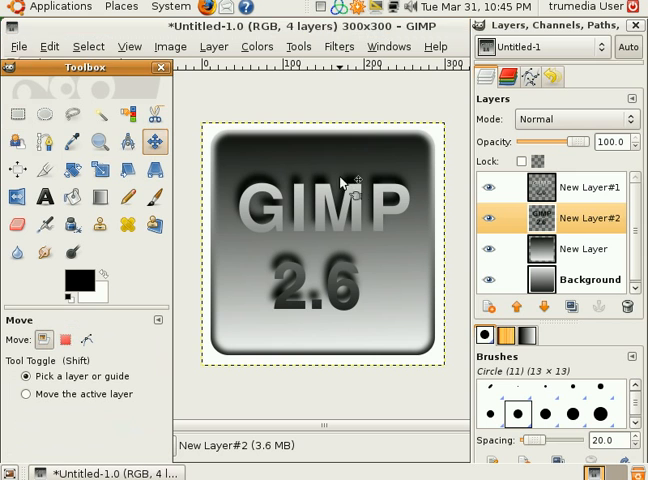
pyautogui.moveTo(344, 180); pyautogui.dragTo(344, 196)
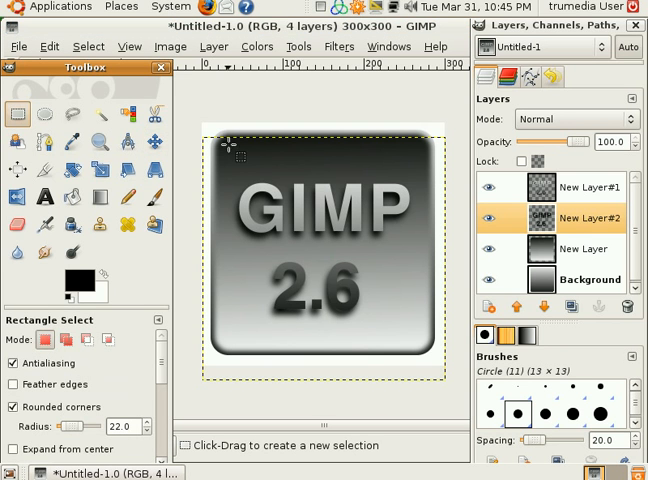
pyautogui.moveTo(312, 144)
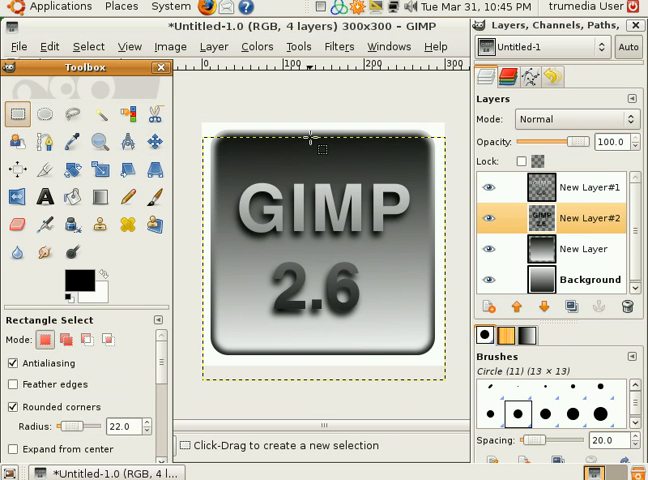
pyautogui.click(590, 188)
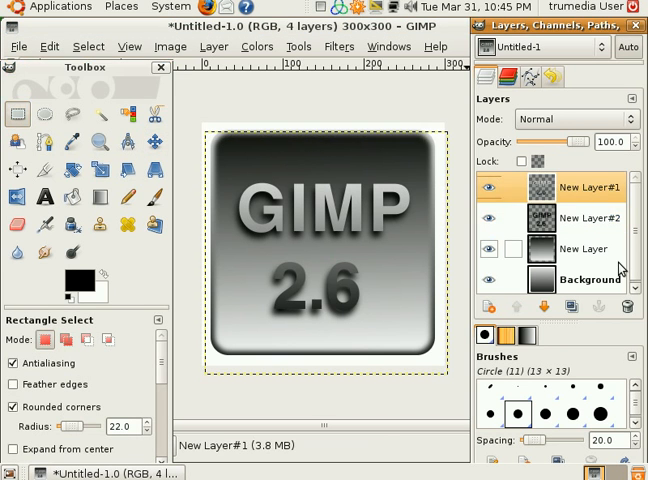
# Step: Name the file Button.png in the Pictures folder via Save As
pyautogui.click(590, 278)
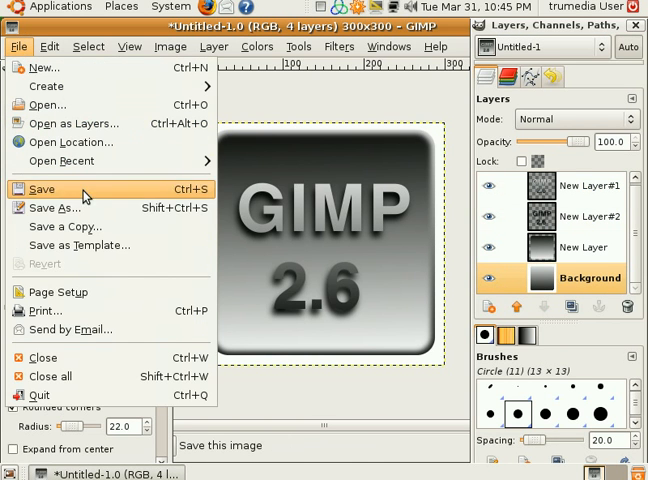
pyautogui.click(60, 208)
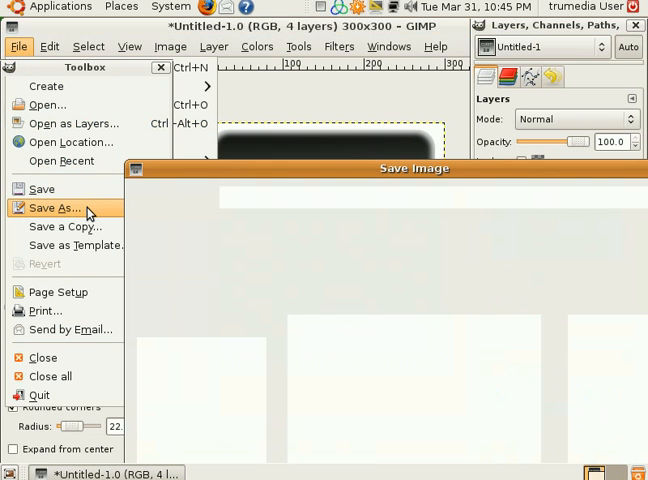
pyautogui.click(56, 208)
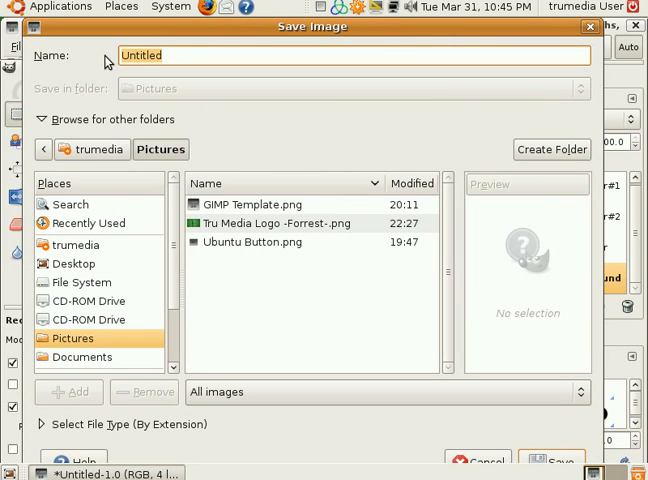
pyautogui.write('Butt')
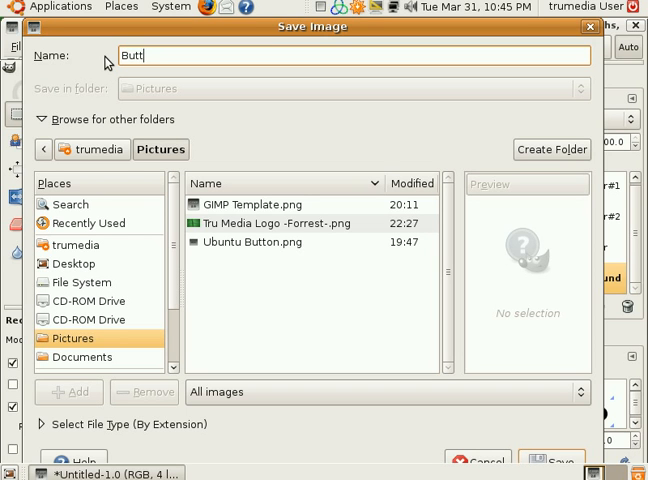
pyautogui.write('on.')
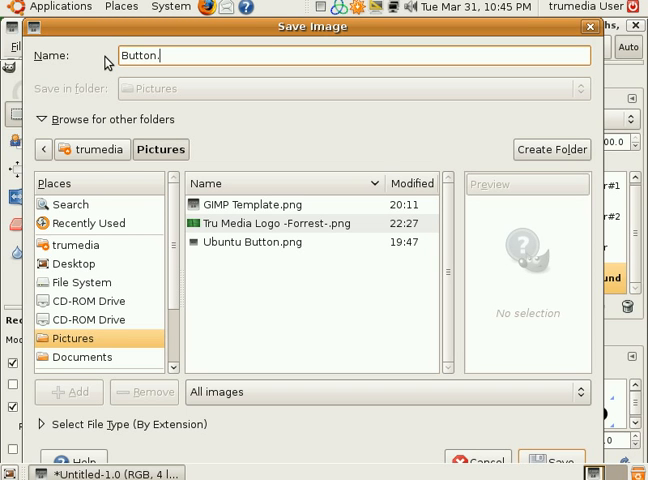
pyautogui.write('png')
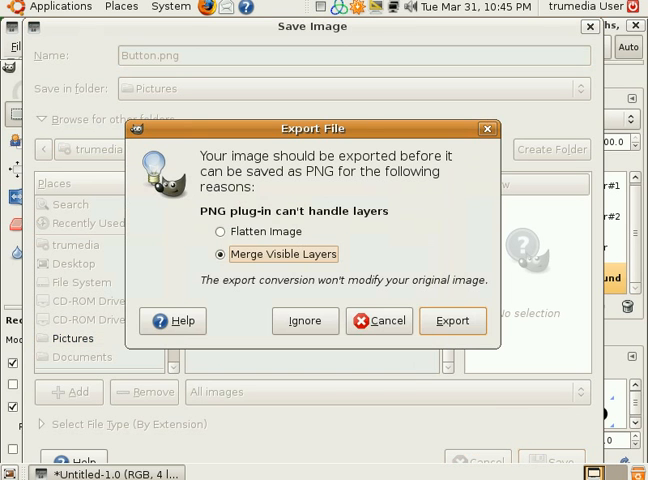
# Step: Export as PNG with Merge Visible Layers and confirm the save
pyautogui.click(452, 320)
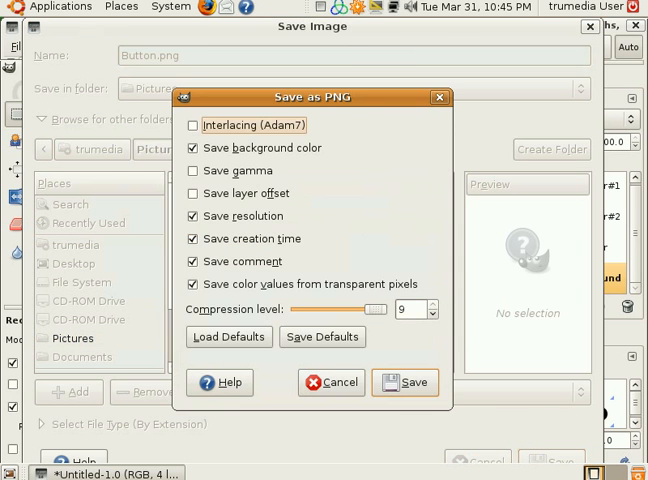
pyautogui.click(404, 382)
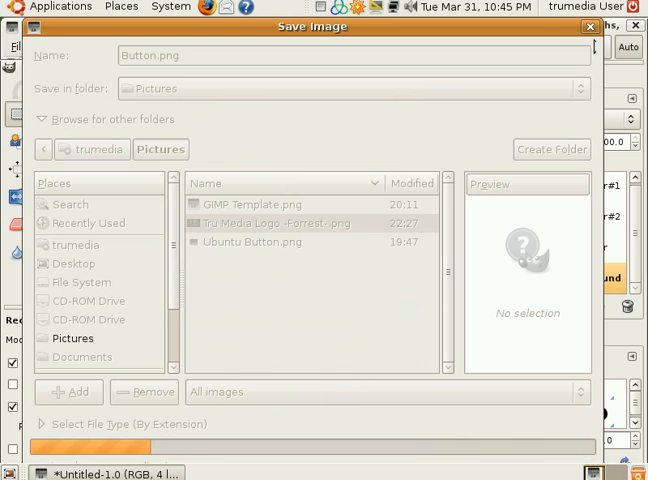